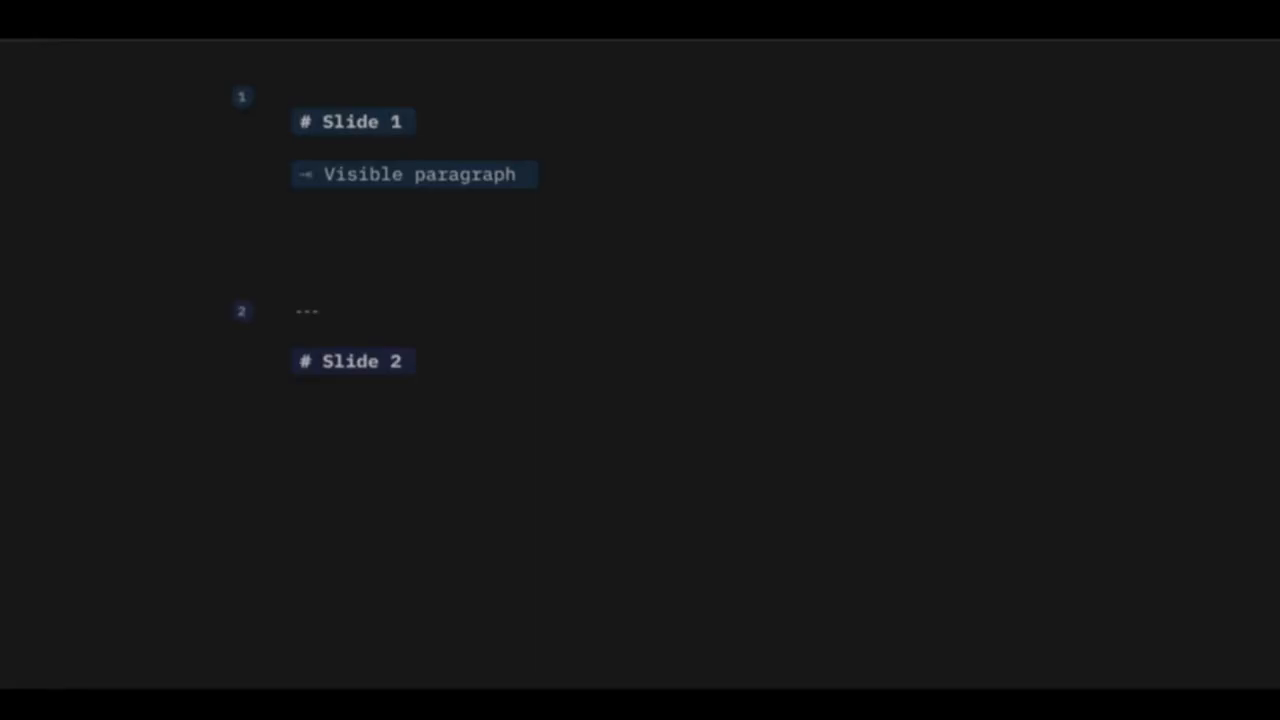
- Write the opening script paragraph: 'In the late 1970s, Dieter Rams was becoming increasingly concerned...'
{"action": "type", "text": "In the late 1970s, Dieter Rams was becoming increasingly concerned by the state of the world around h"}
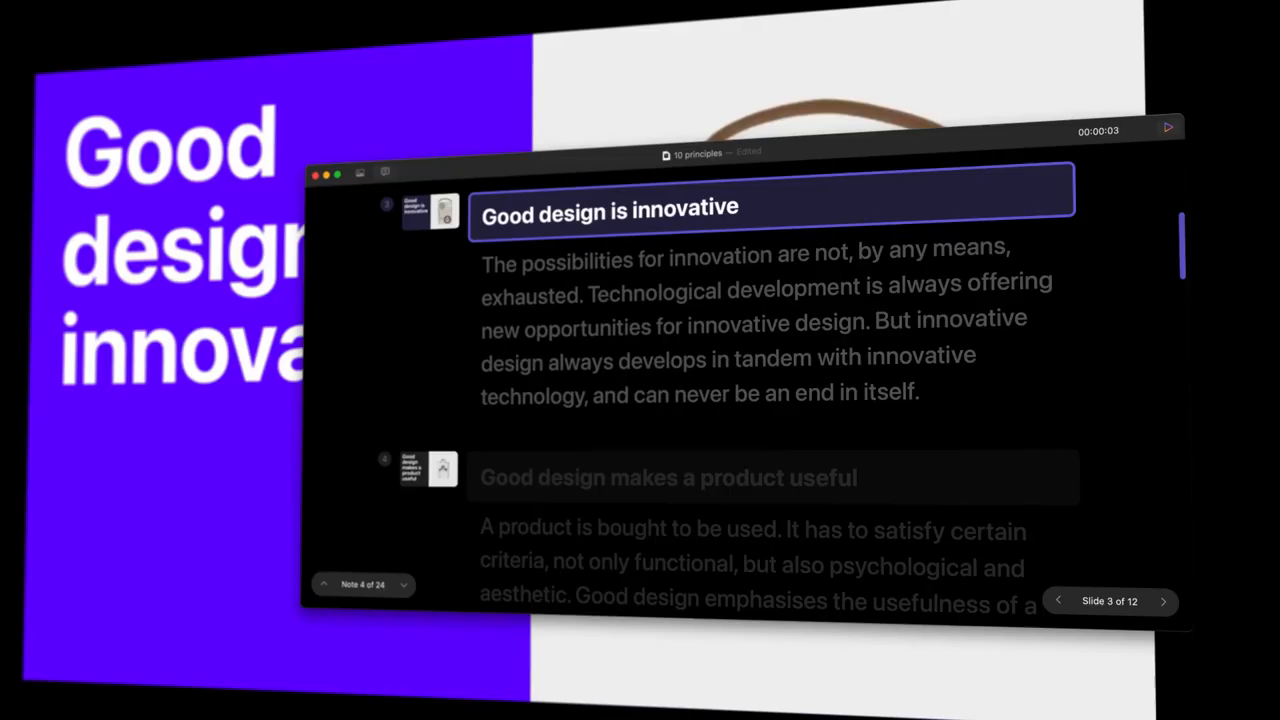
- Advance the running deck from slide 3 to slide 4, 'Good design makes a product useful'
{"action": "left_click", "coordinate": [1164, 600]}
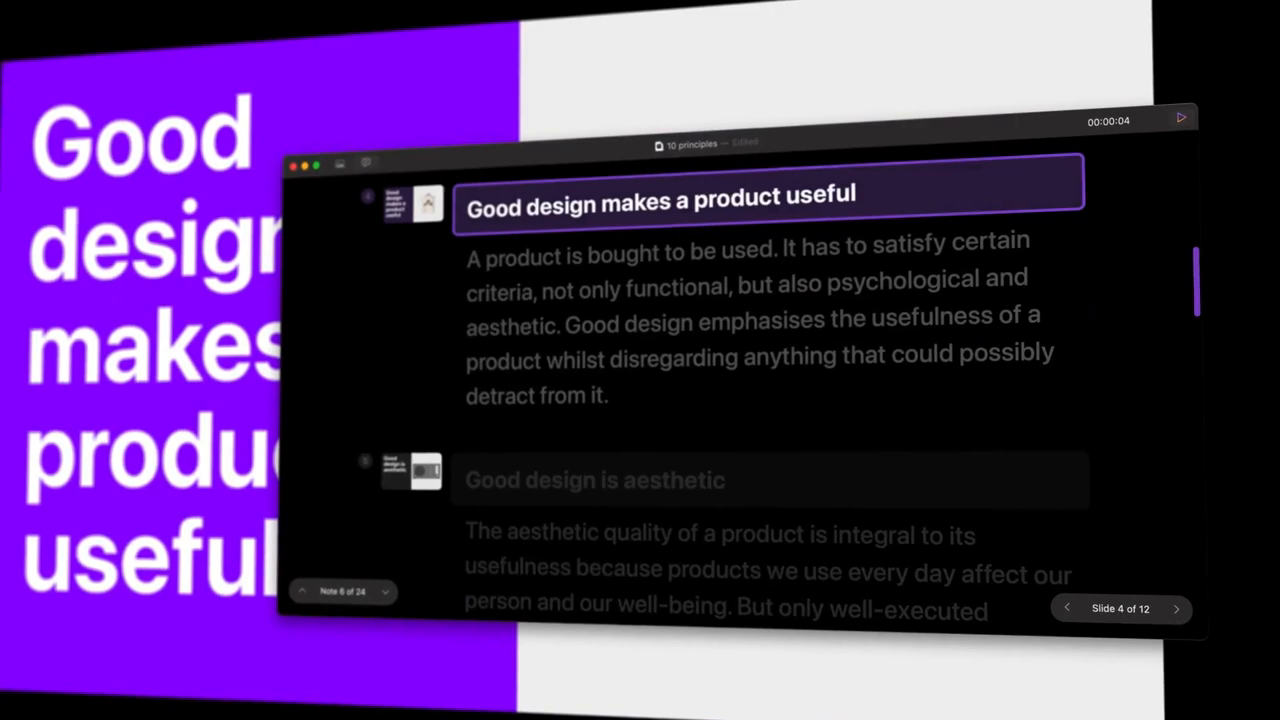